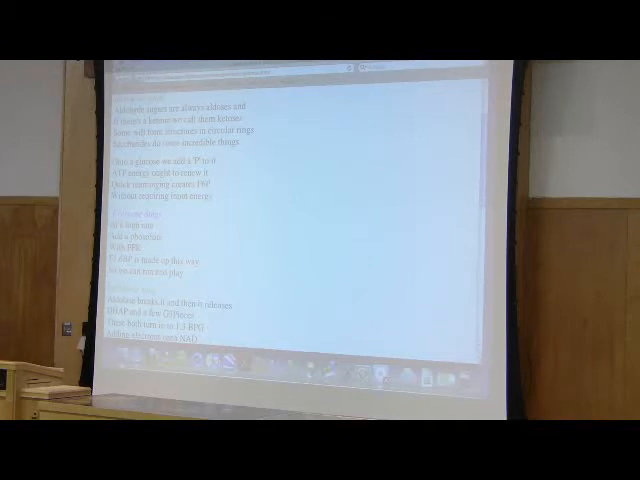
{"action": "scroll", "scroll_direction": "down", "scroll_amount": 3}
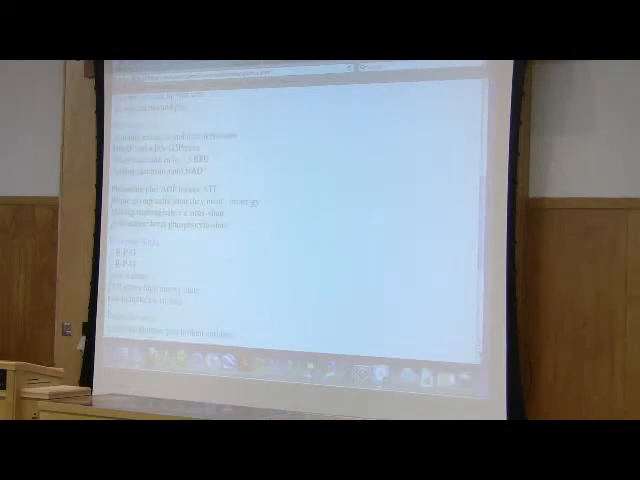
{"action": "scroll", "scroll_direction": "down", "scroll_amount": 3}
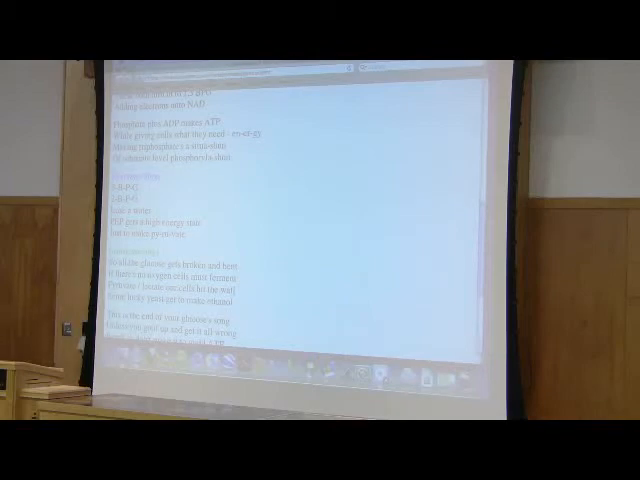
{"action": "scroll", "scroll_direction": "down", "scroll_amount": 3}
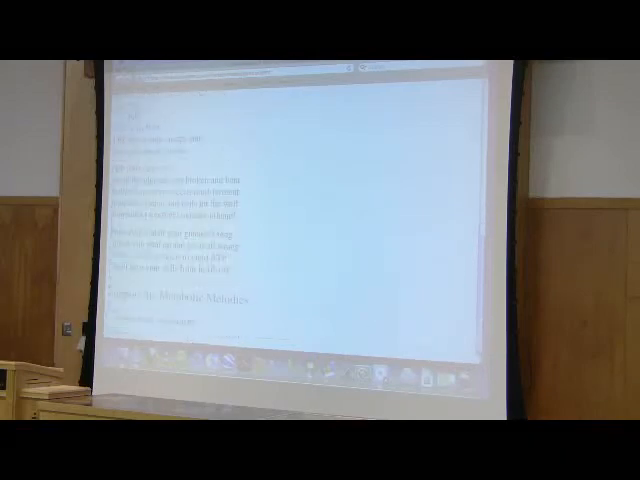
{"action": "scroll", "scroll_direction": "down", "scroll_amount": 3}
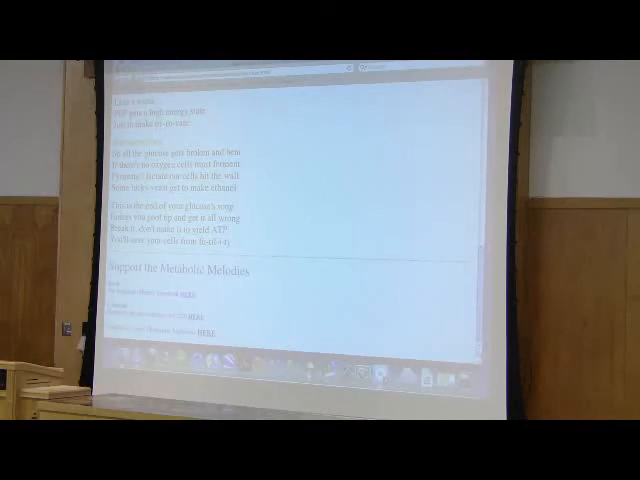